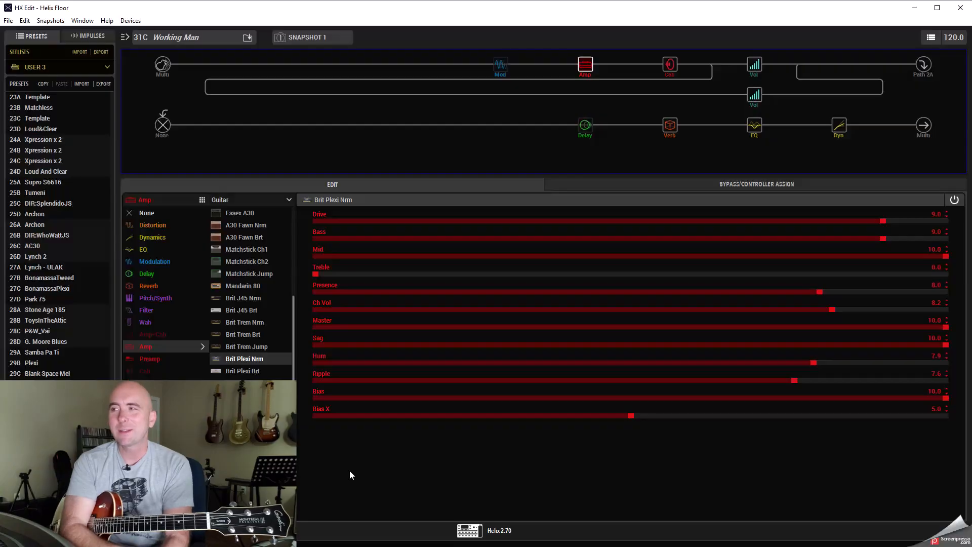
mouse_move(531, 167)
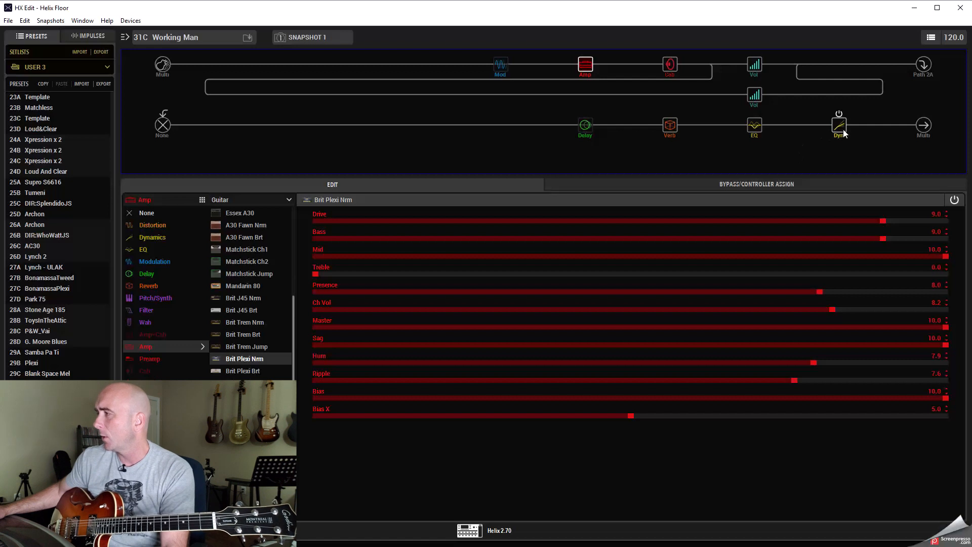
- Show the LA Studio Comp dynamics block's parameters in place of the amp settings
click(838, 126)
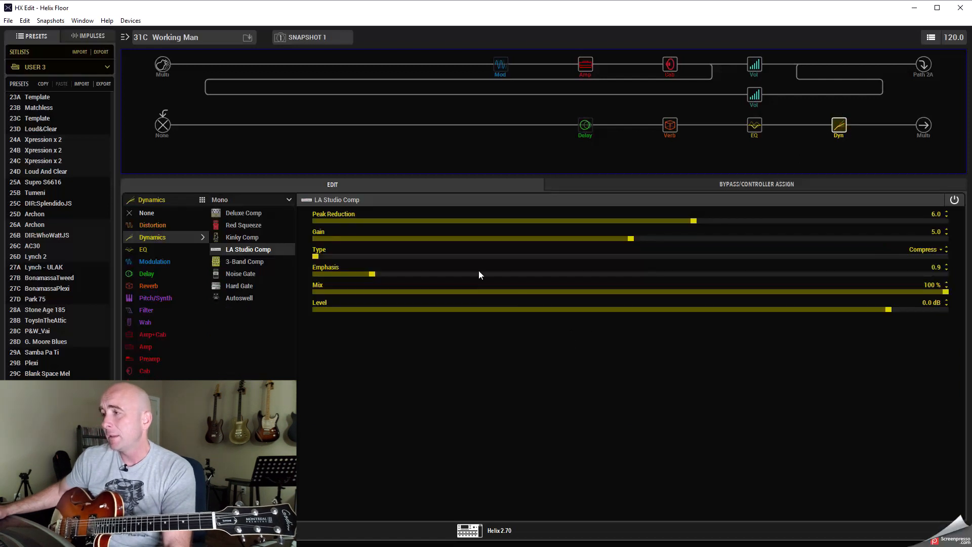
mouse_move(930, 223)
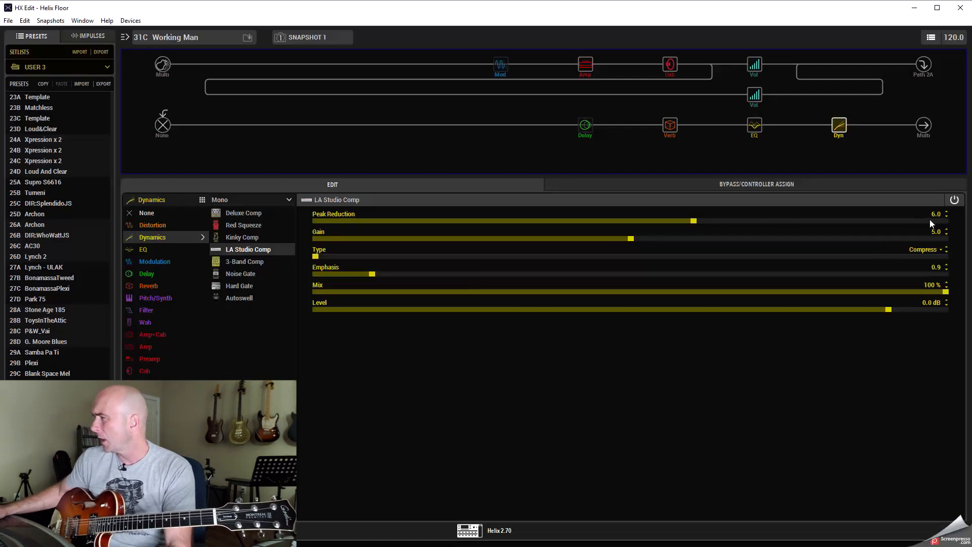
mouse_move(760, 256)
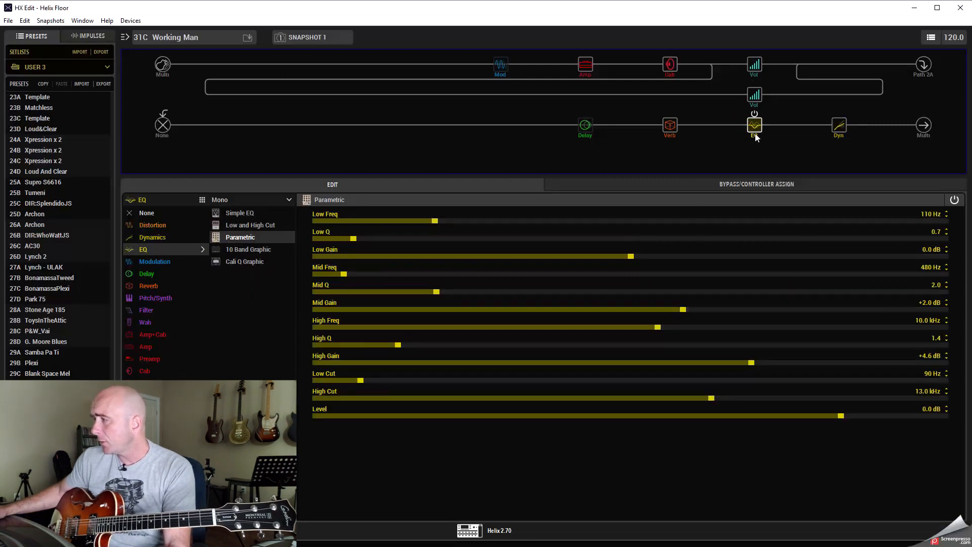
- Show the Plate reverb block's parameters on the lower path
click(669, 128)
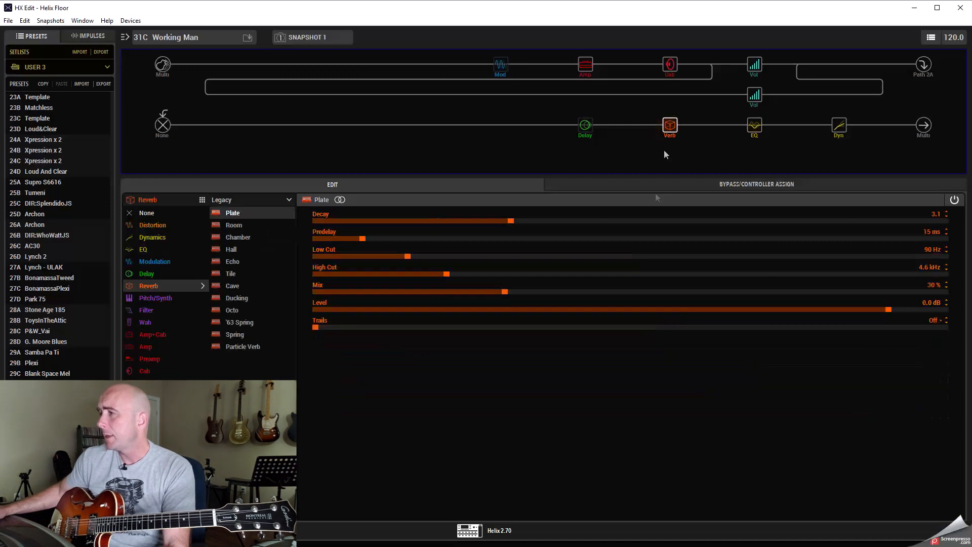
mouse_move(488, 243)
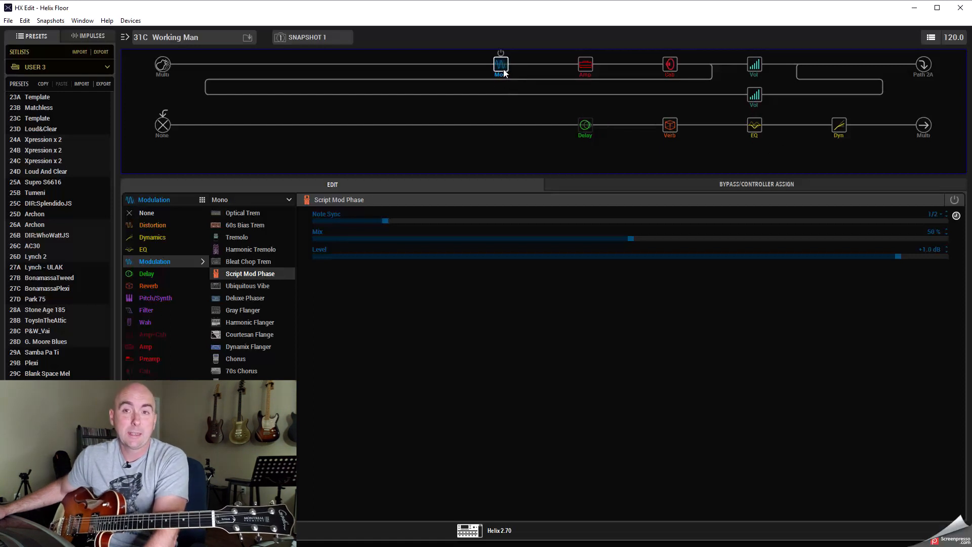
- Check the Transistor Tape delay, then return to the Brit Plexi Nrm amp parameters
click(584, 125)
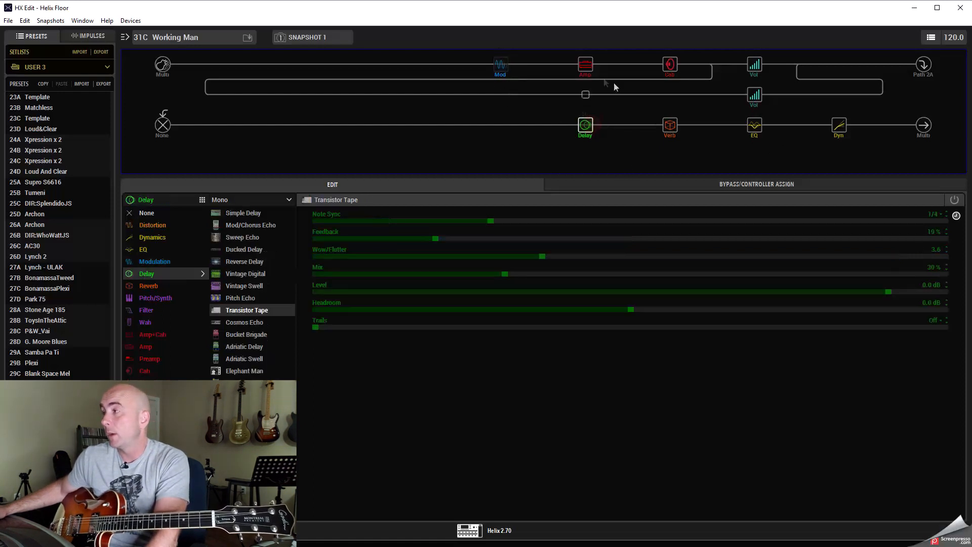
click(584, 65)
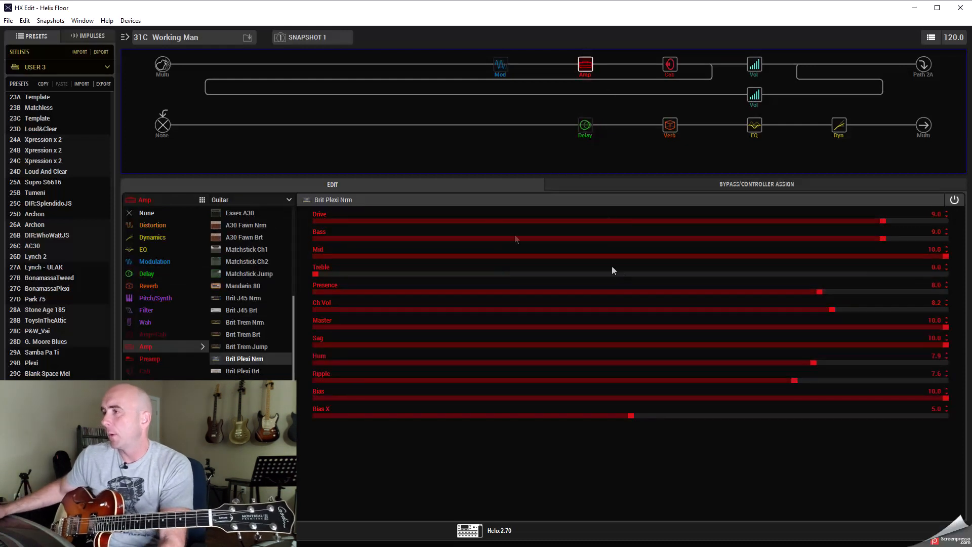
mouse_move(427, 208)
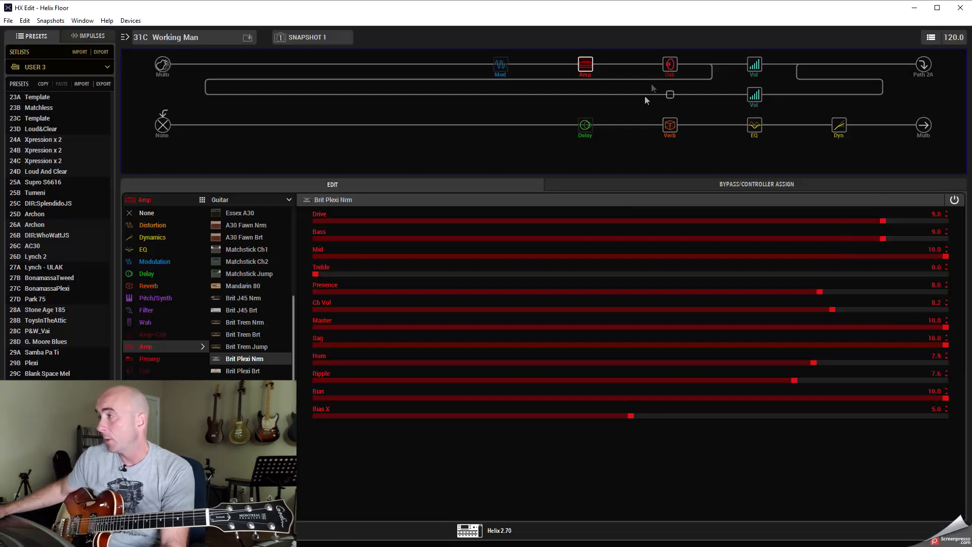
- Show the dual 4x12 Greenback 25 cab block's mic and level settings
click(669, 64)
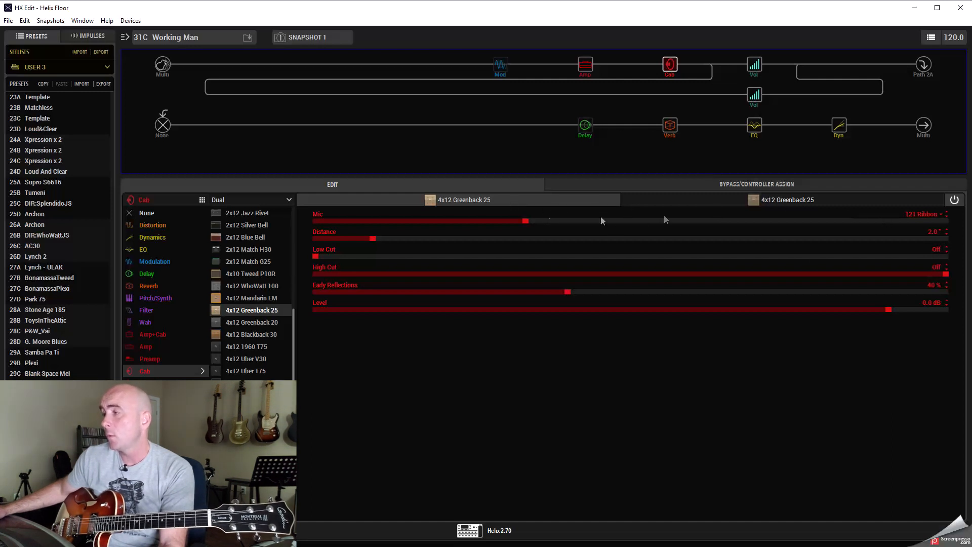
mouse_move(903, 242)
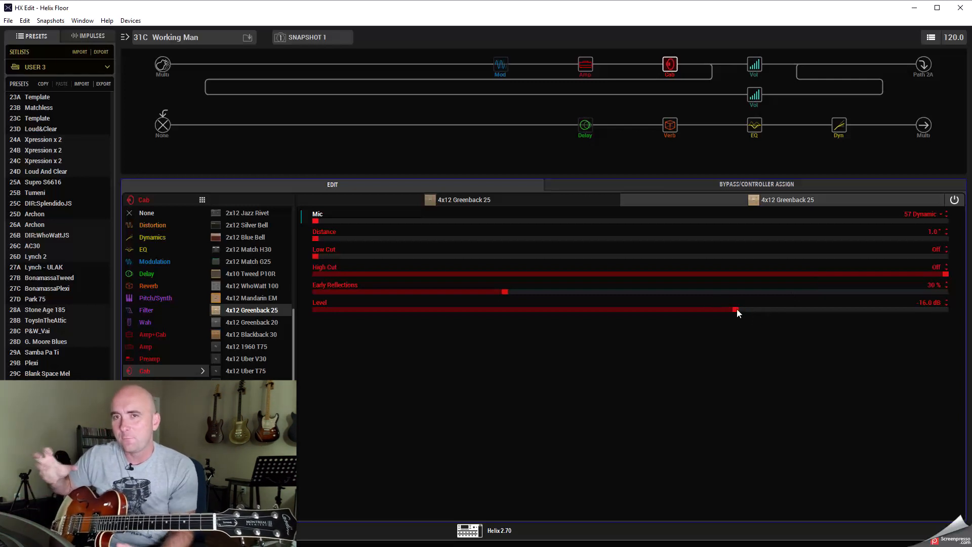
mouse_move(742, 325)
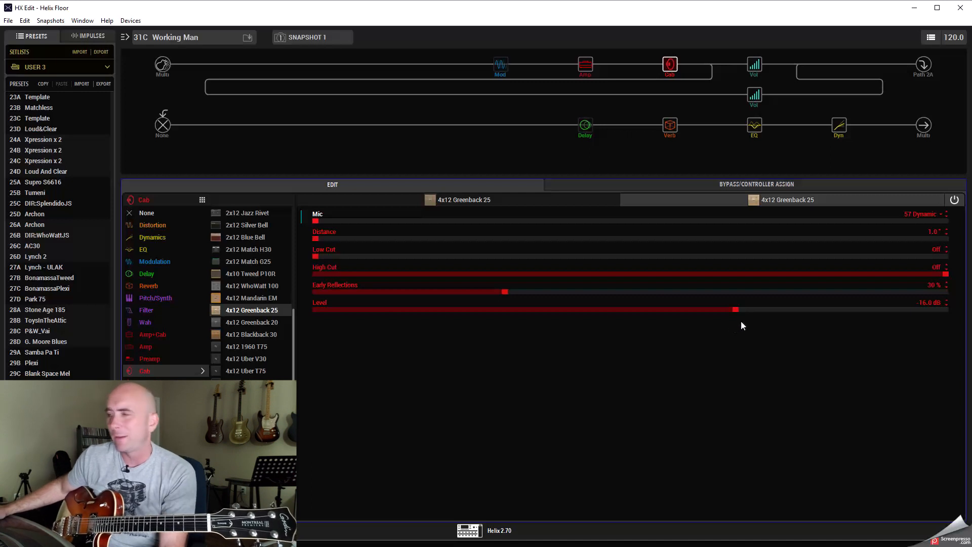
mouse_move(540, 201)
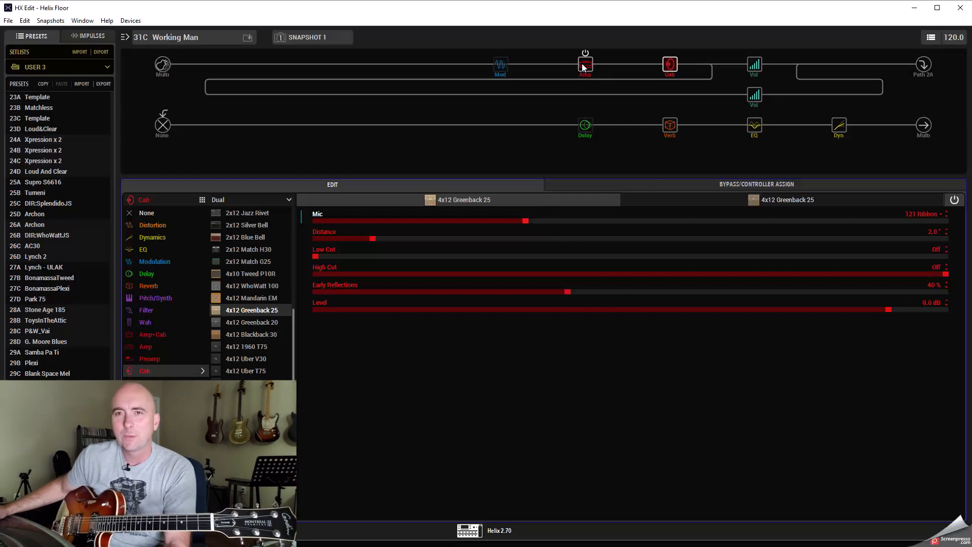
- Show the upper-path Gain volume block at 0.0 dB
click(584, 65)
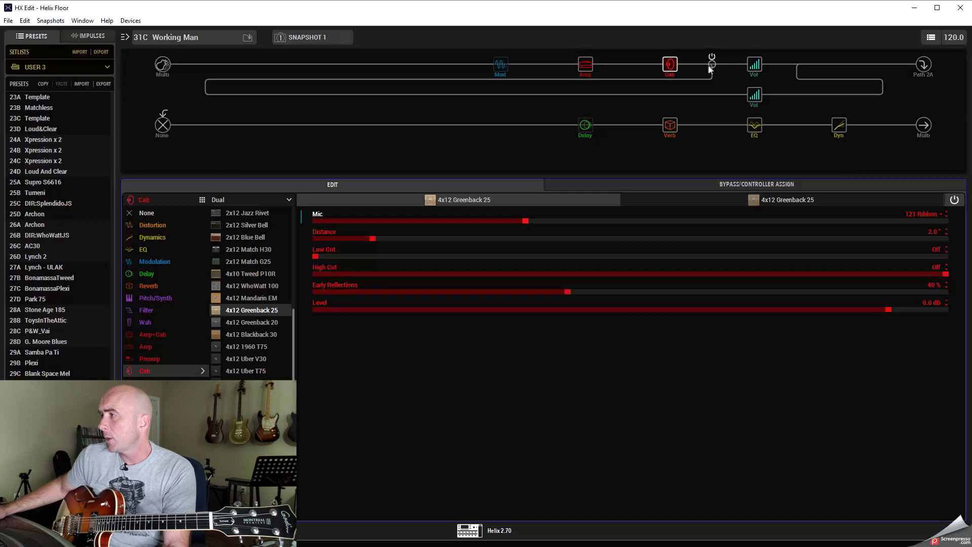
click(753, 64)
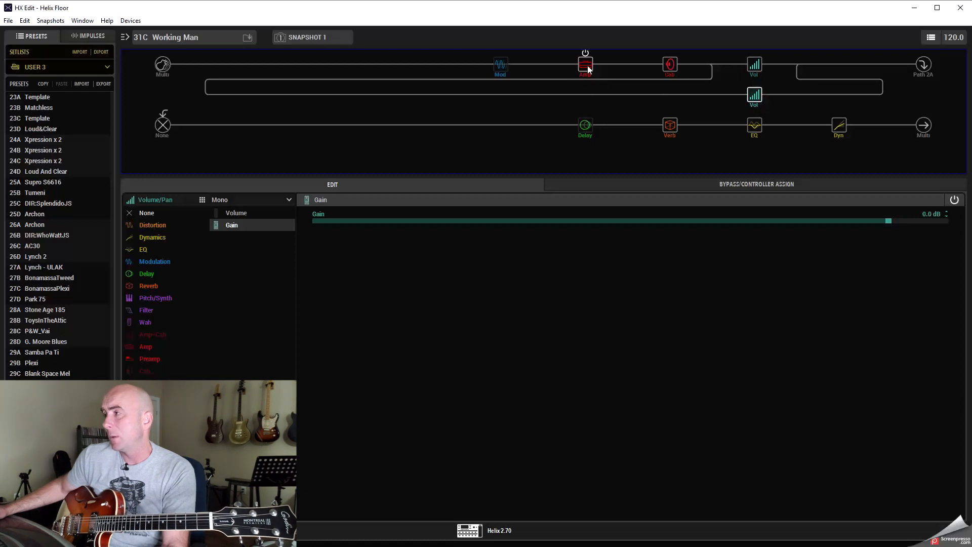
- Show the Brit Plexi Nrm amp's drive, tone and master parameters again
click(584, 65)
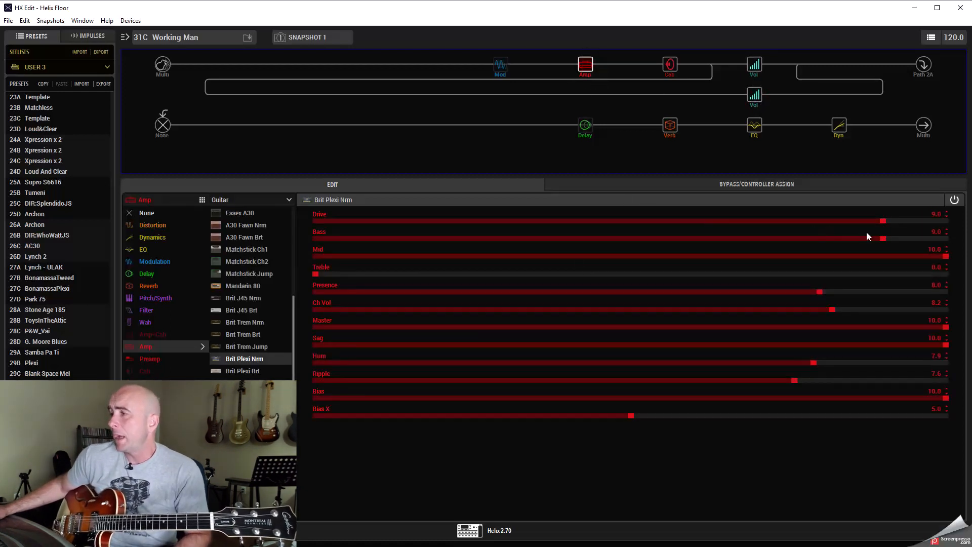
mouse_move(885, 253)
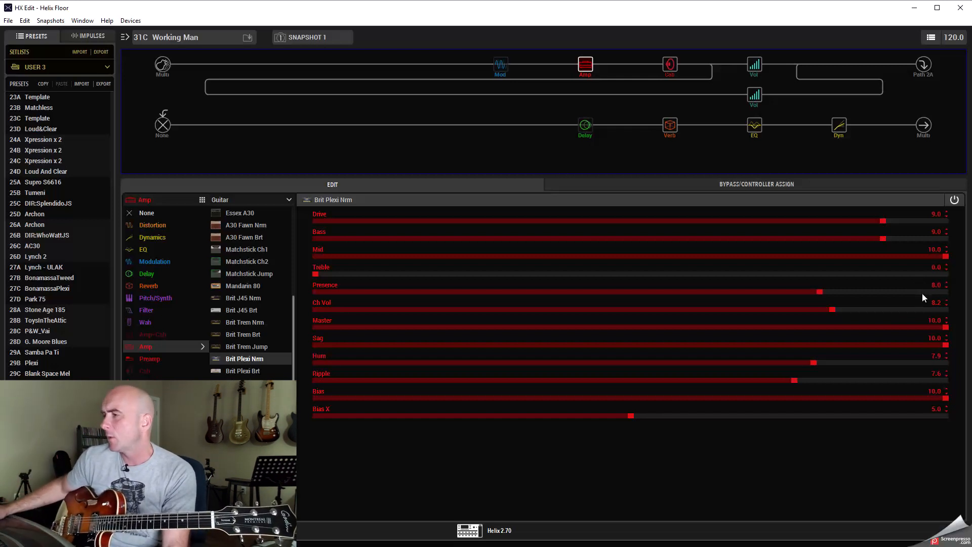
mouse_move(920, 333)
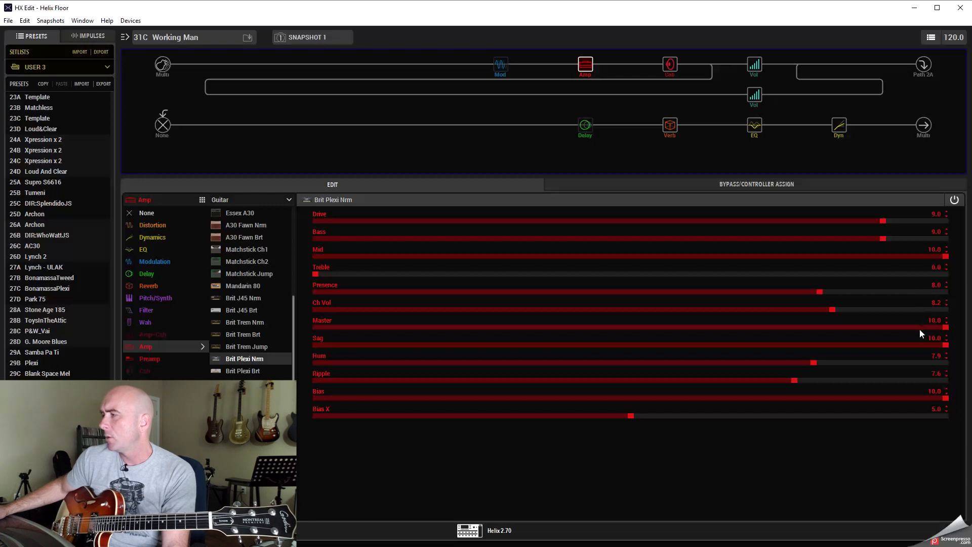
mouse_move(902, 344)
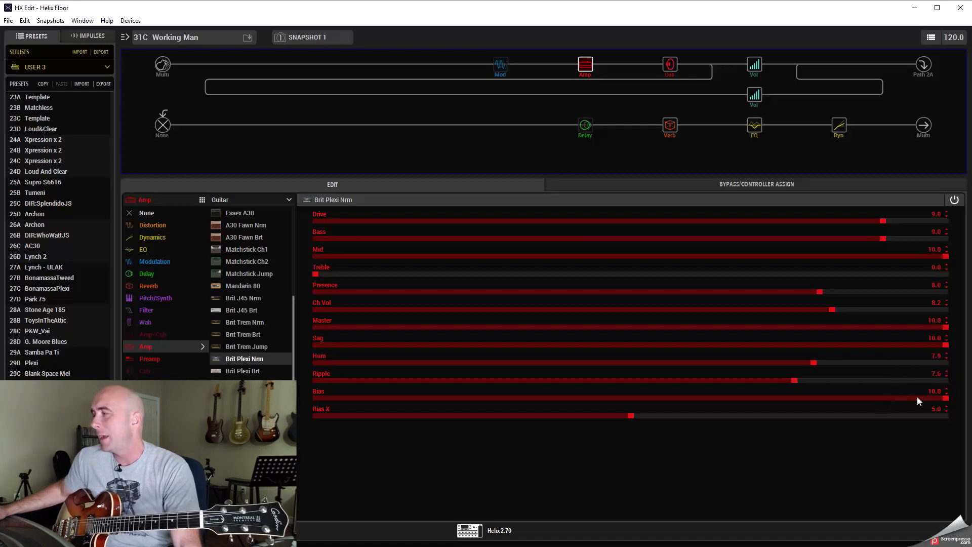
mouse_move(798, 426)
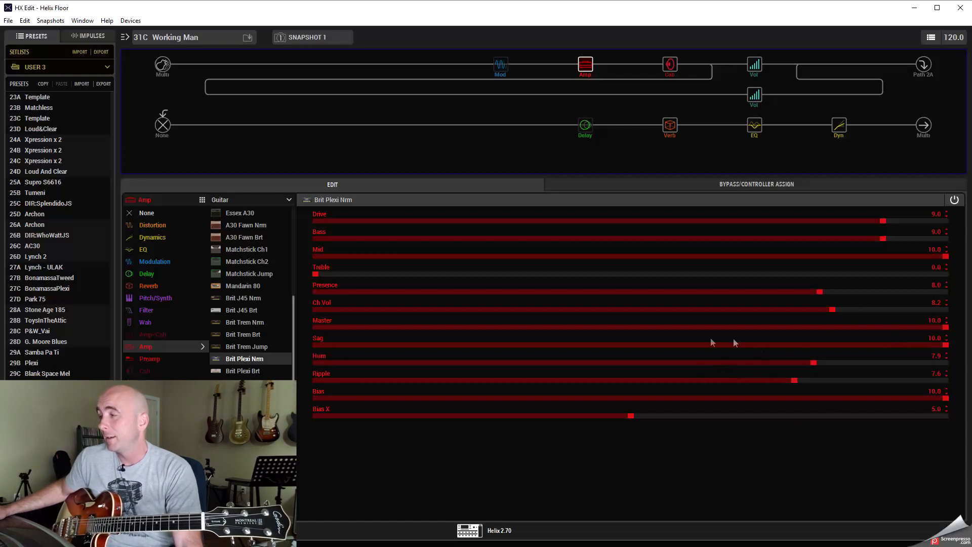
mouse_move(674, 341)
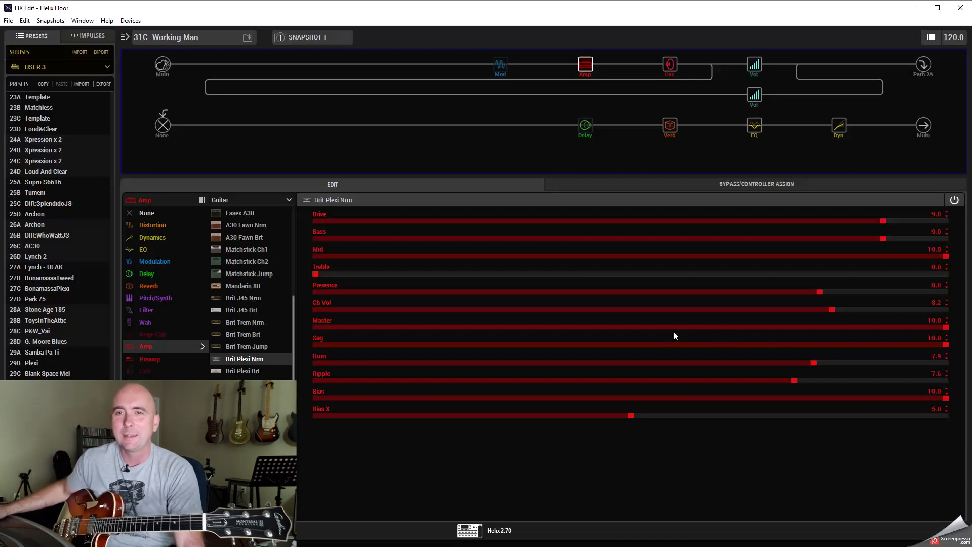
mouse_move(598, 192)
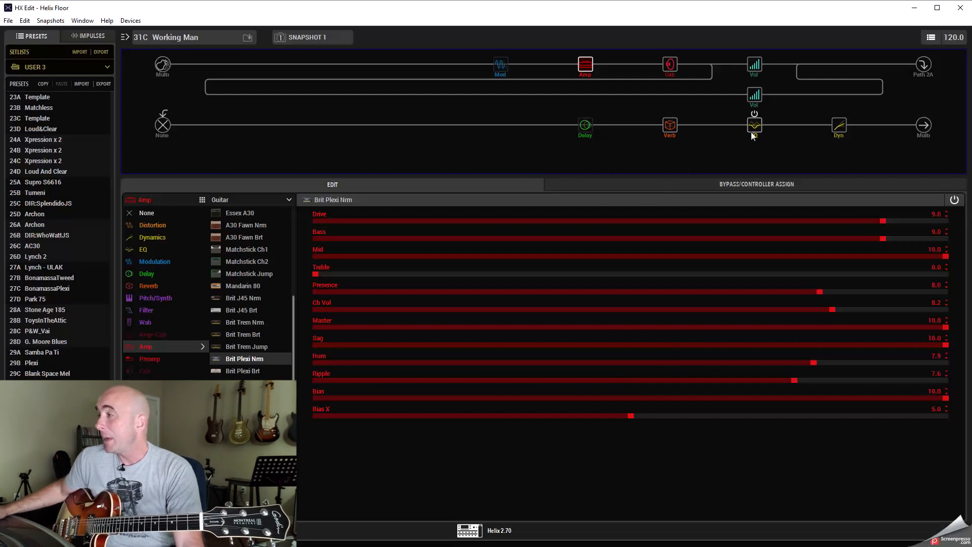
- Show the Parametric EQ with +4.6 dB high gain and +2.0 dB mid gain
click(754, 128)
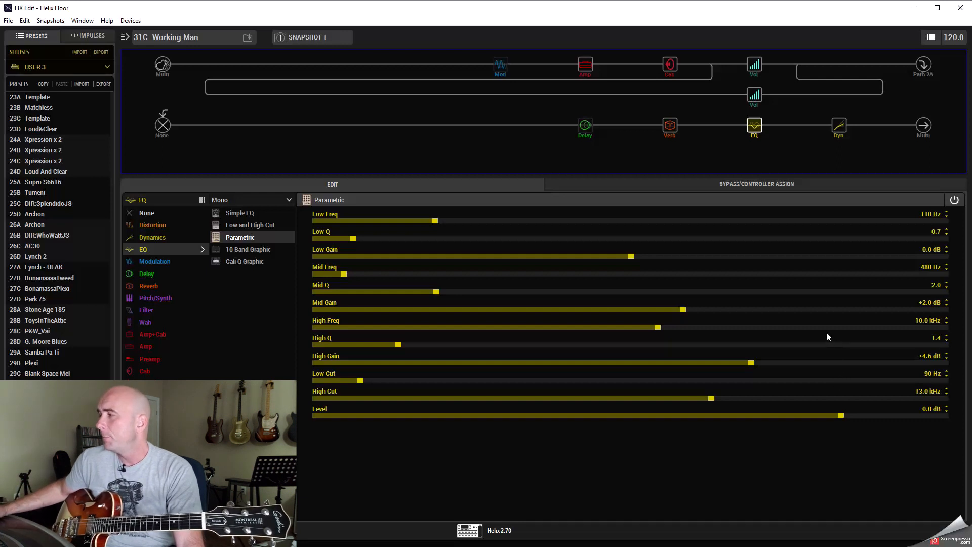
mouse_move(836, 364)
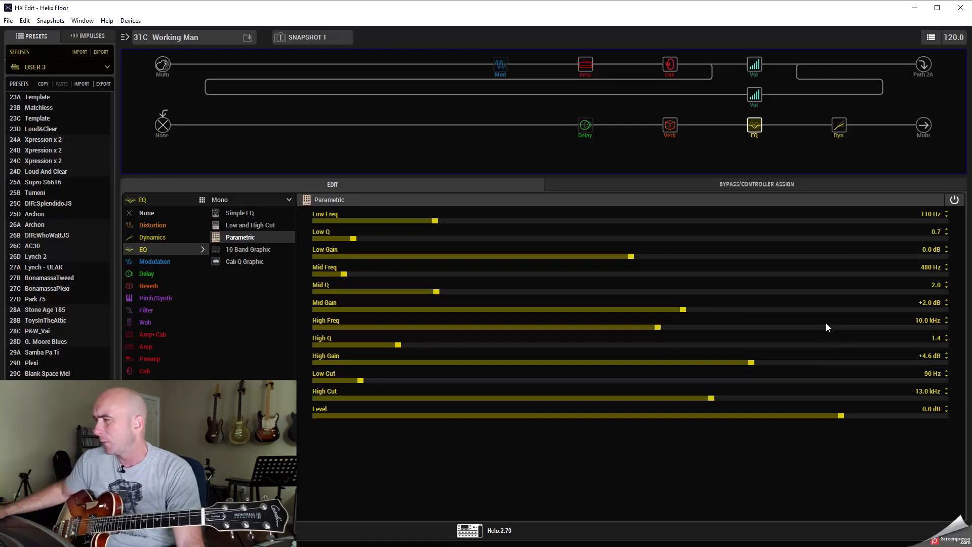
mouse_move(744, 277)
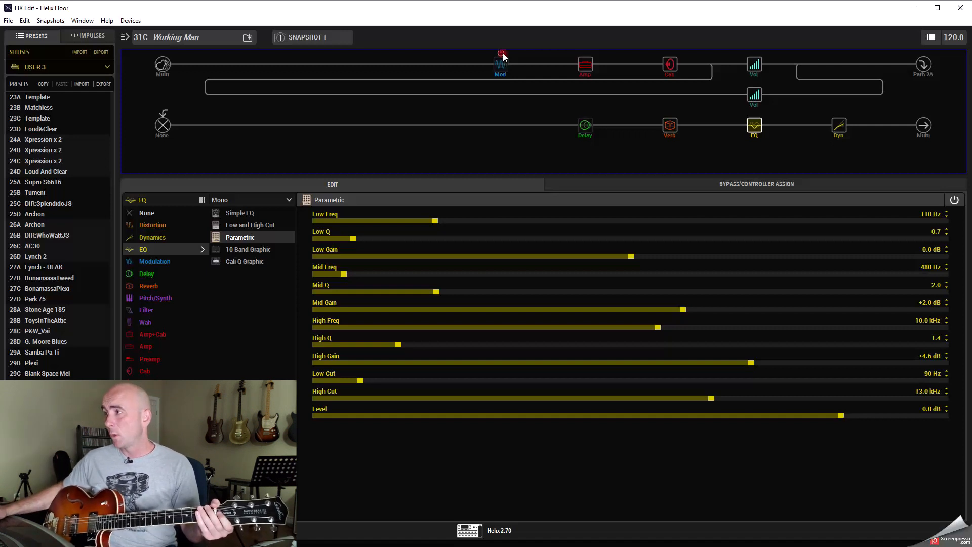
- Show the Transistor Tape delay at 1/4 note sync, 19% feedback and 30% mix
click(584, 124)
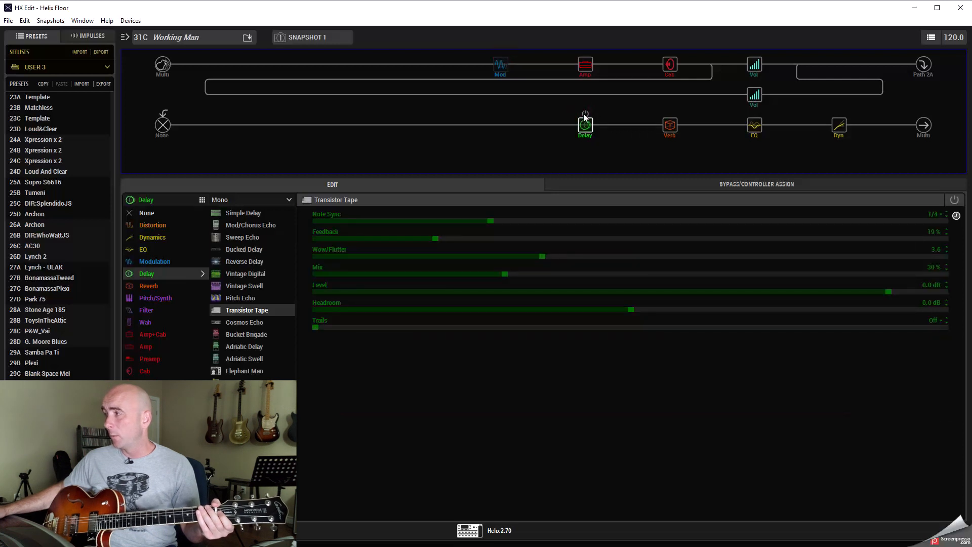
click(584, 126)
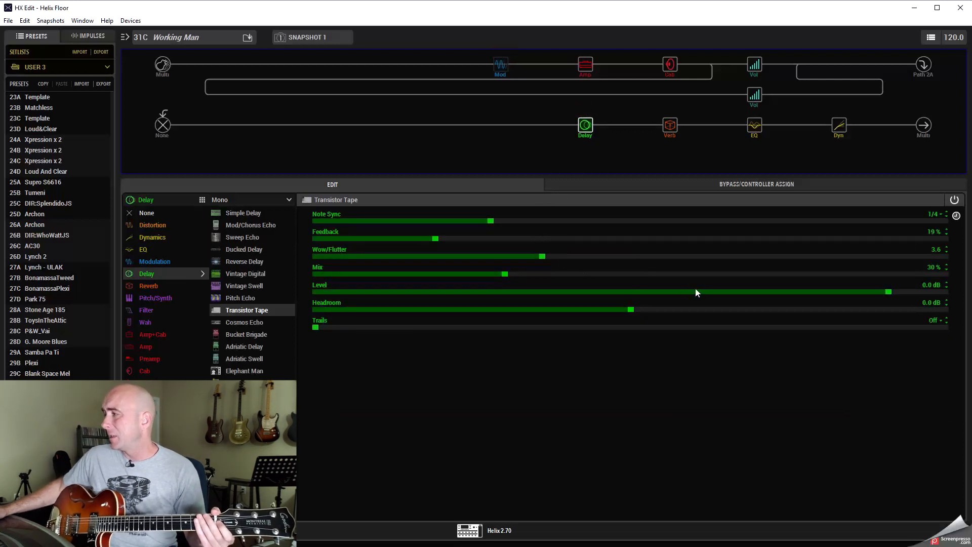
mouse_move(417, 234)
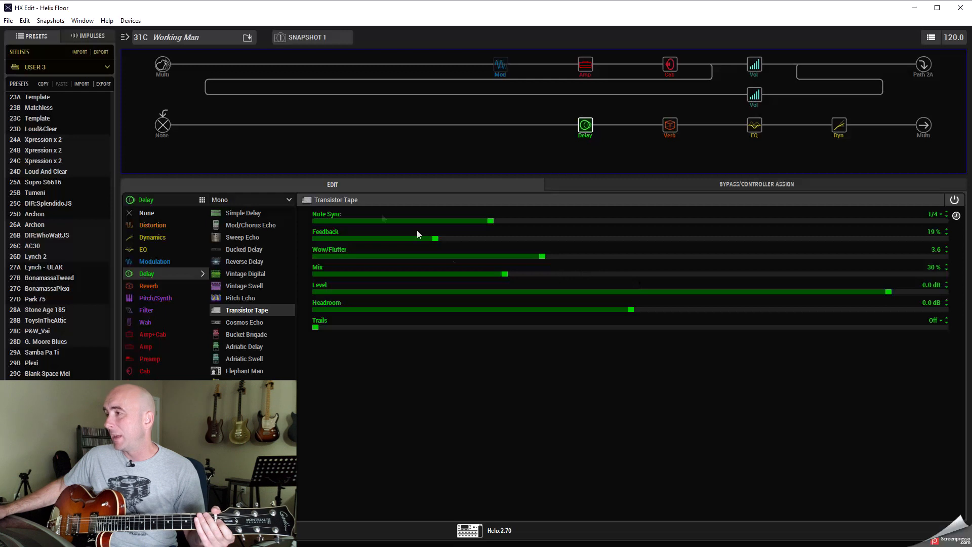